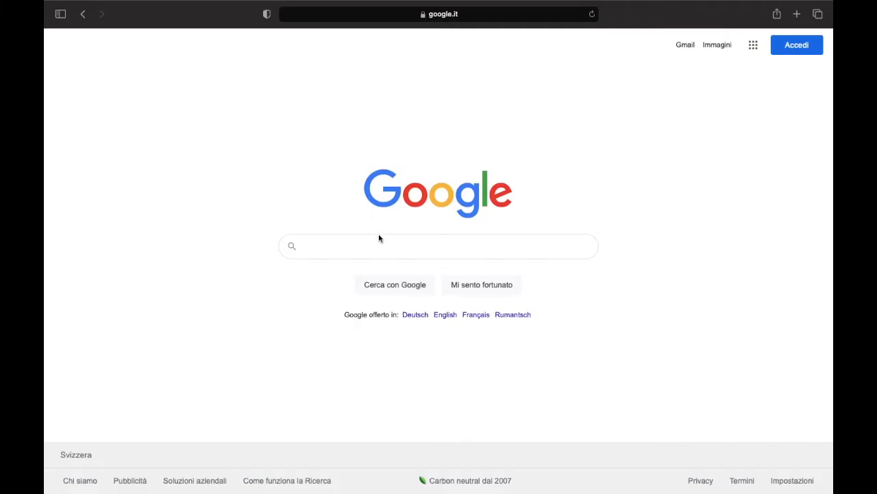
# Step: Search Google for 'upr info database' and open the UPR Info's Database - Uwazi result
pyautogui.write('upr info database')
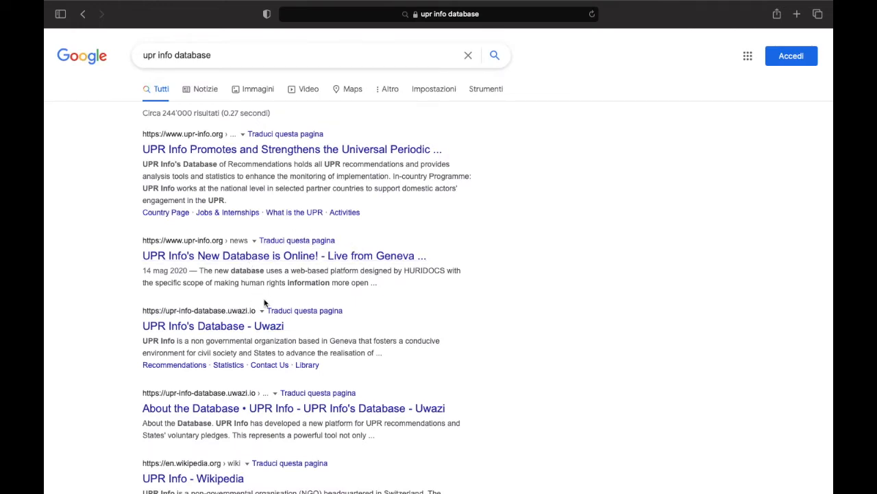
pyautogui.scroll(-3)
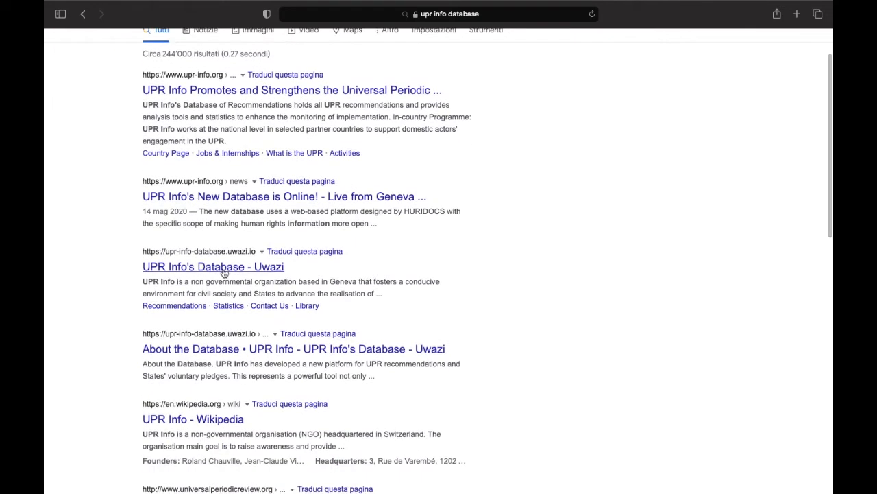
pyautogui.click(213, 266)
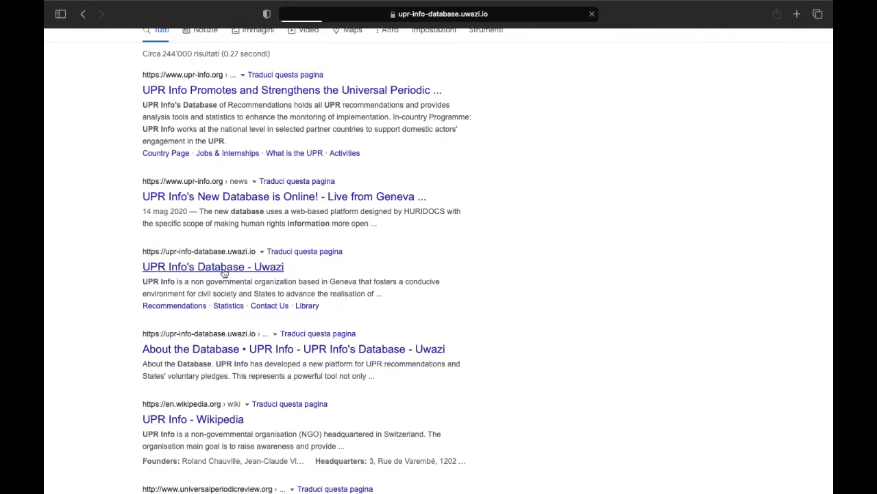
# Step: Open the Recommendations section from the Uwazi home page navigation
pyautogui.click(212, 266)
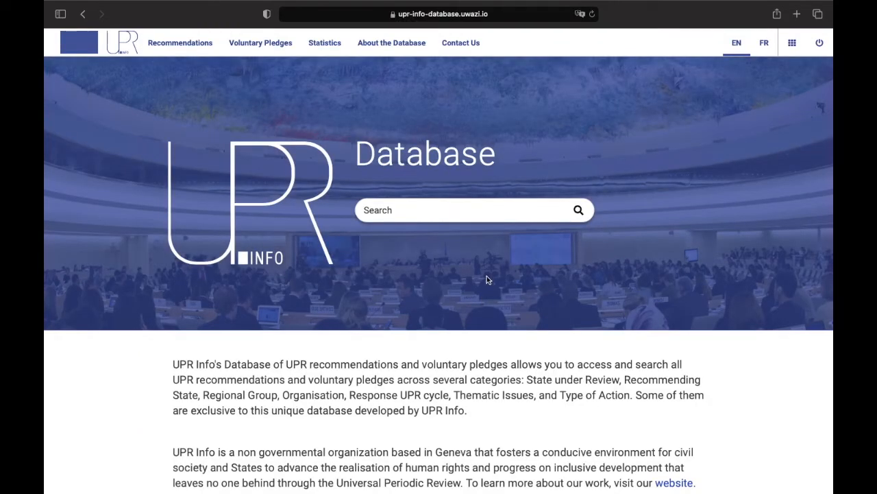
pyautogui.moveTo(451, 355)
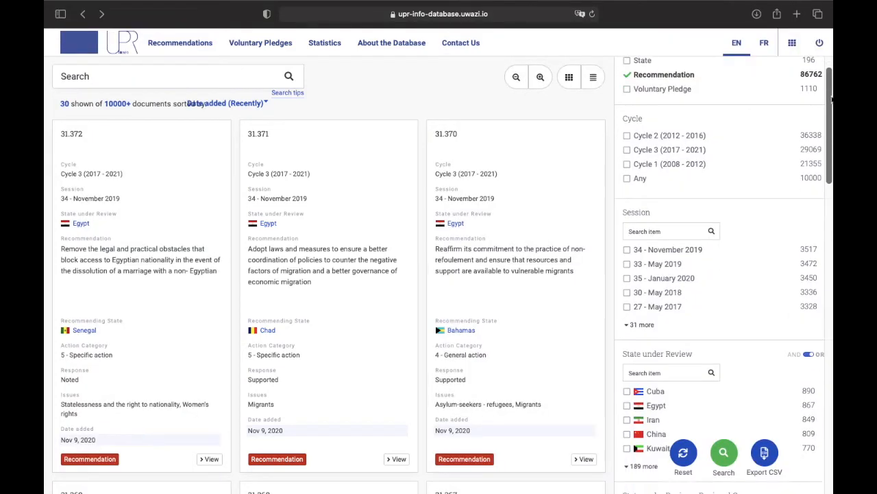
pyautogui.scroll(-3)
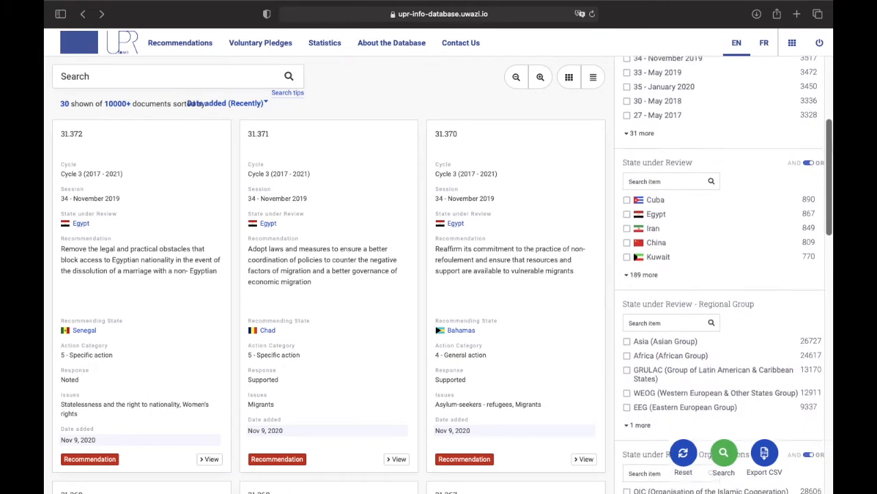
pyautogui.scroll(-3)
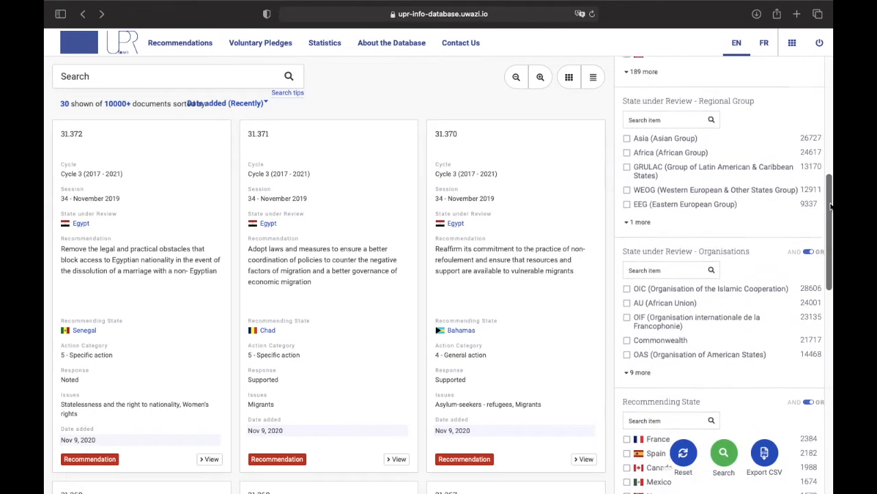
pyautogui.scroll(-3)
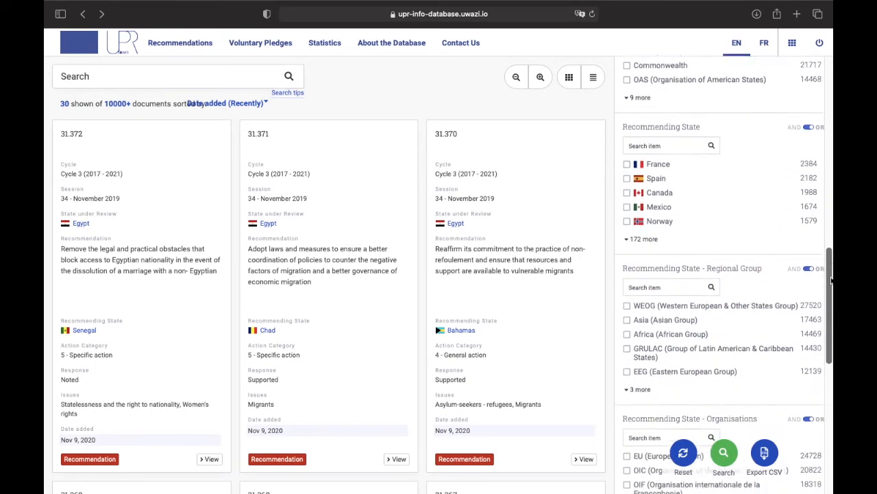
pyautogui.scroll(-3)
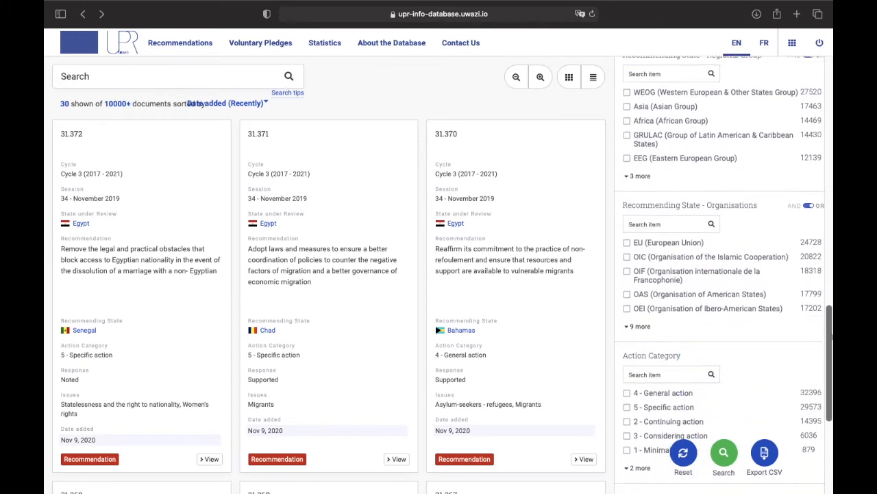
pyautogui.scroll(-3)
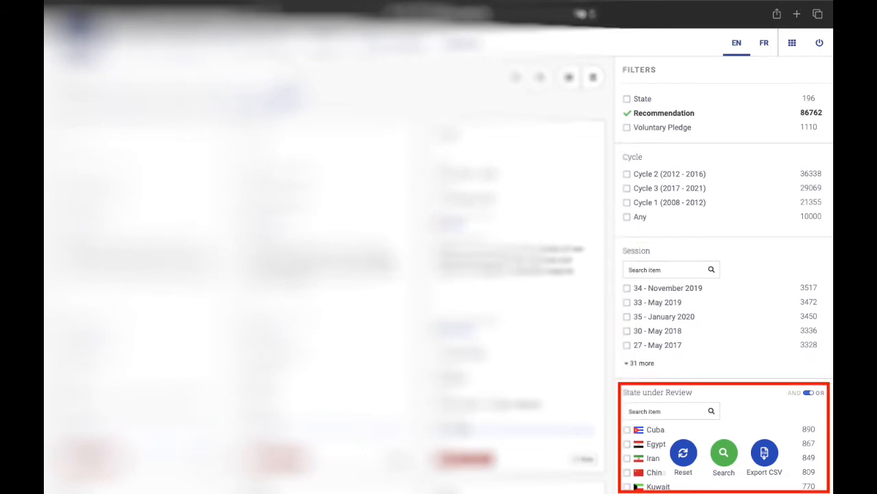
# Step: Scroll the listing after unchecking the Recommendation document-type filter
pyautogui.scroll(-3)
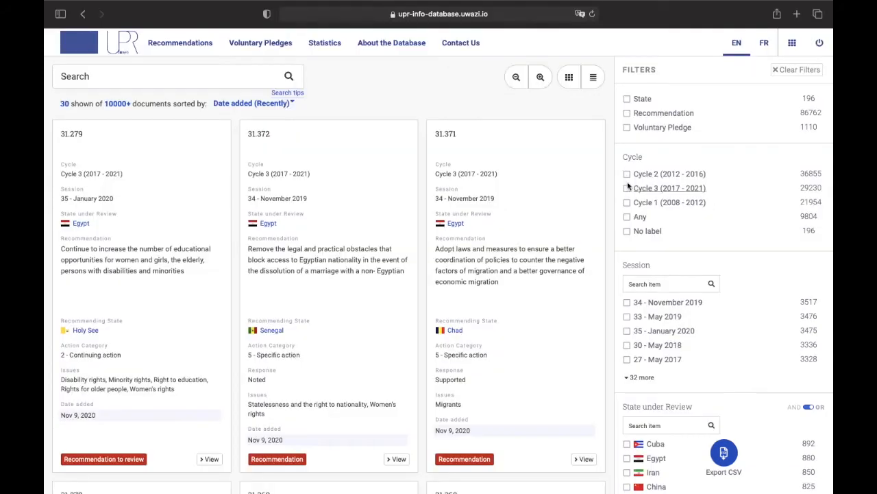
# Step: Filter to Cycle 3 (2017 - 2021), China as state under review, and International instruments
pyautogui.click(626, 188)
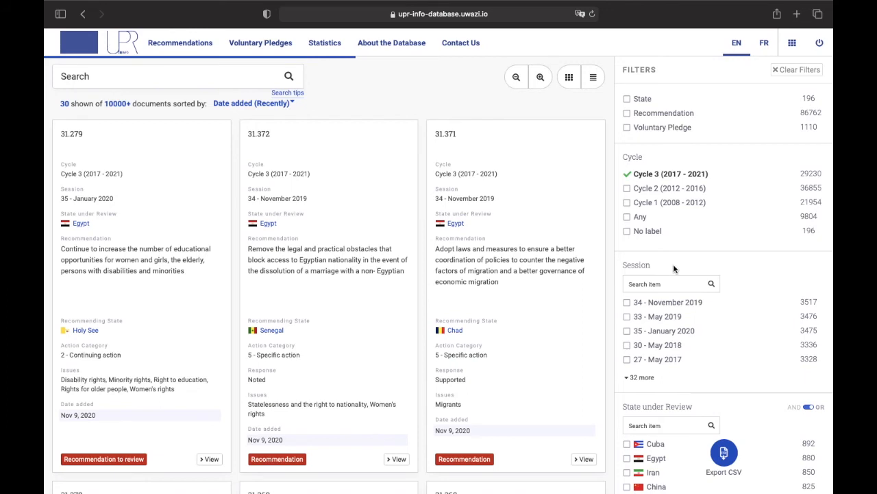
pyautogui.scroll(-3)
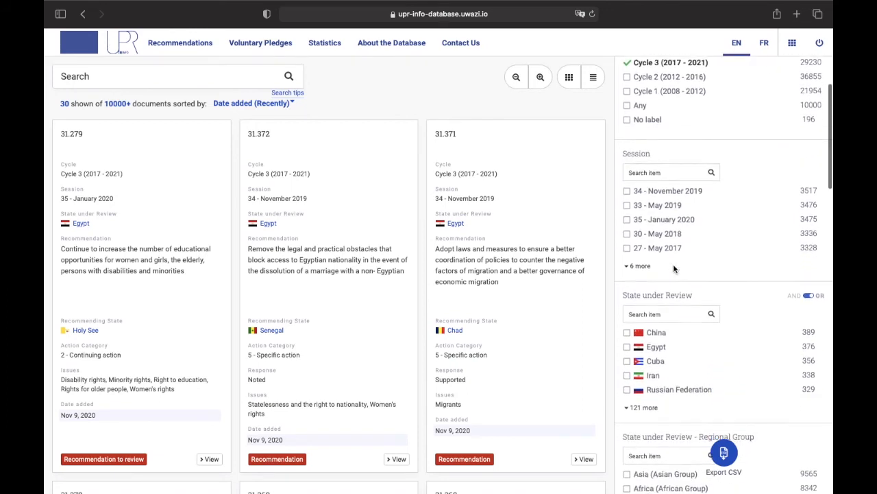
pyautogui.click(626, 265)
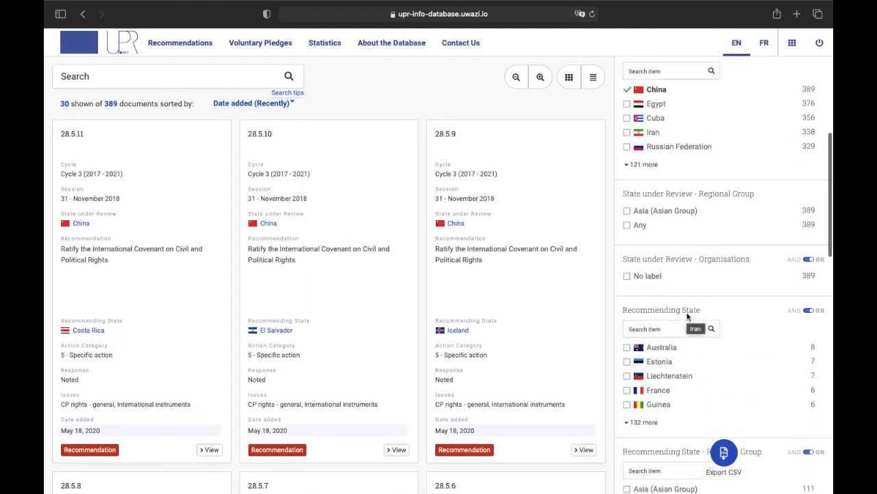
pyautogui.scroll(-3)
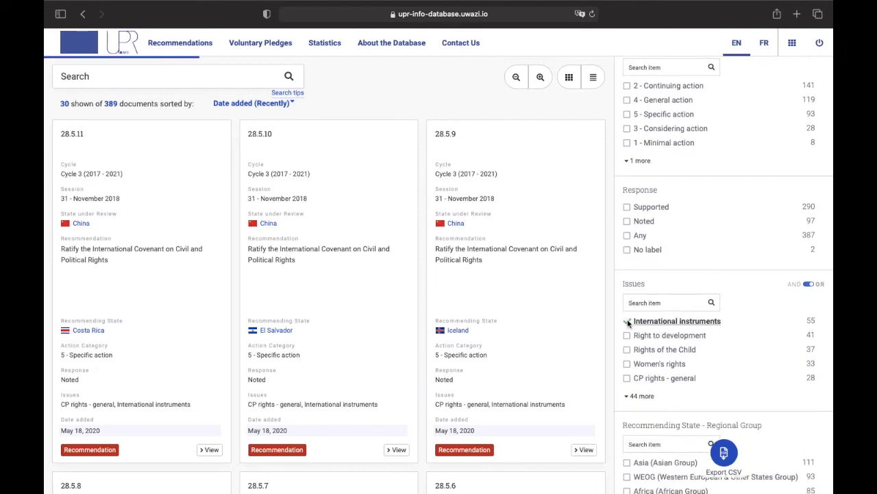
pyautogui.click(626, 320)
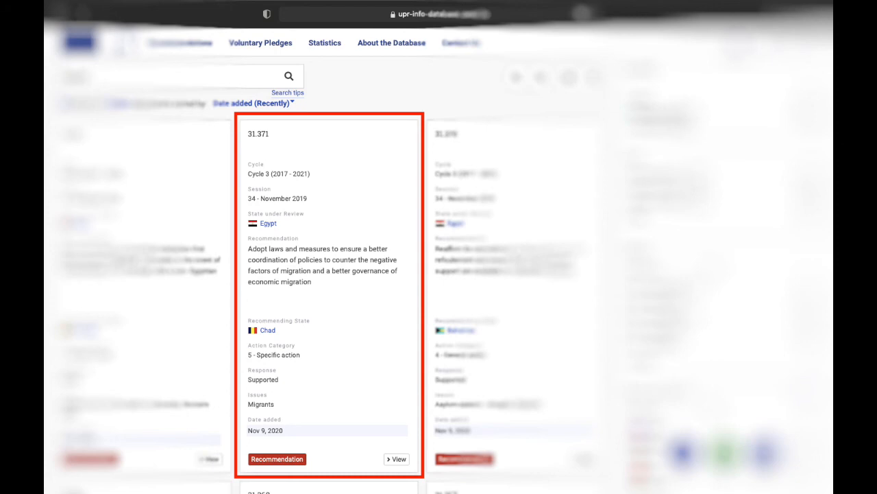
# Step: View the details of Chad's migration-policy recommendation card in the side panel
pyautogui.click(396, 459)
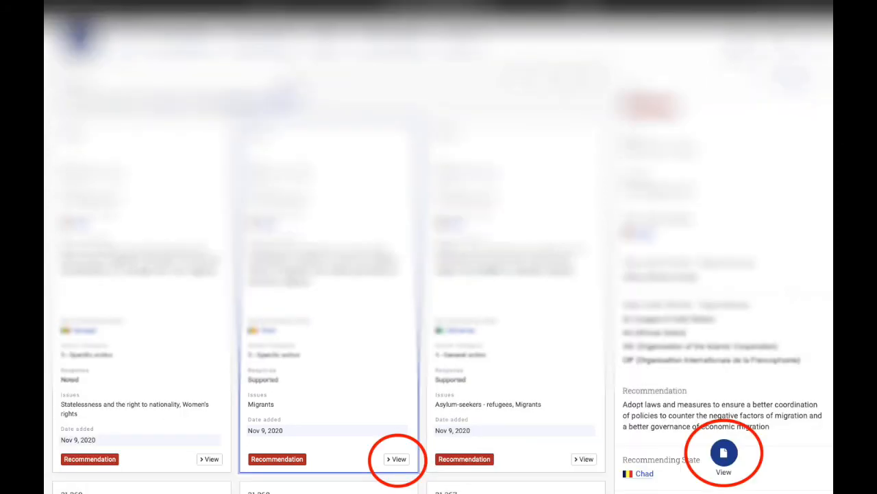